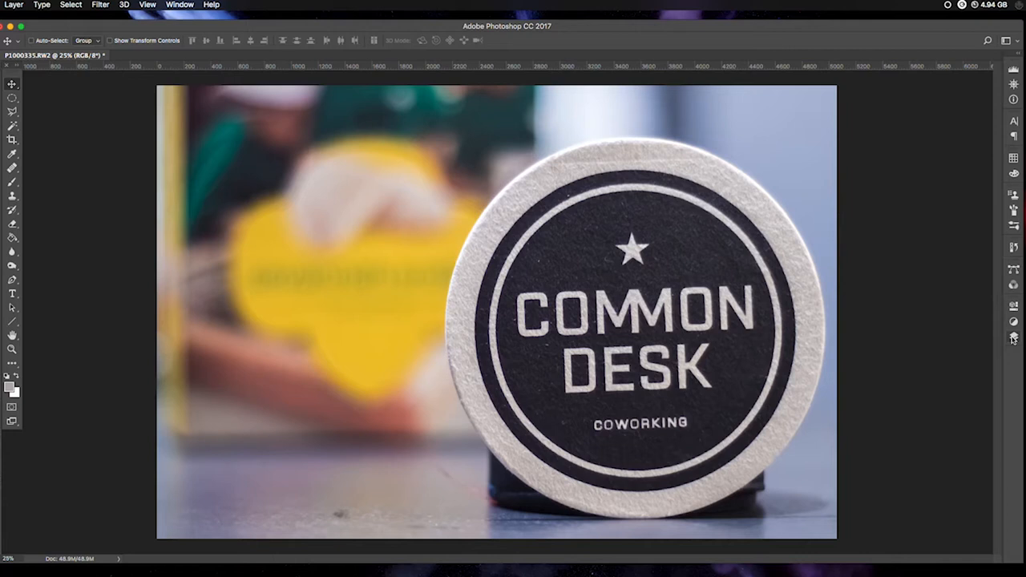
# Duplicate the Background layer into Layer 1 and pick the Elliptical Marquee tool
pyautogui.click(1011, 337)
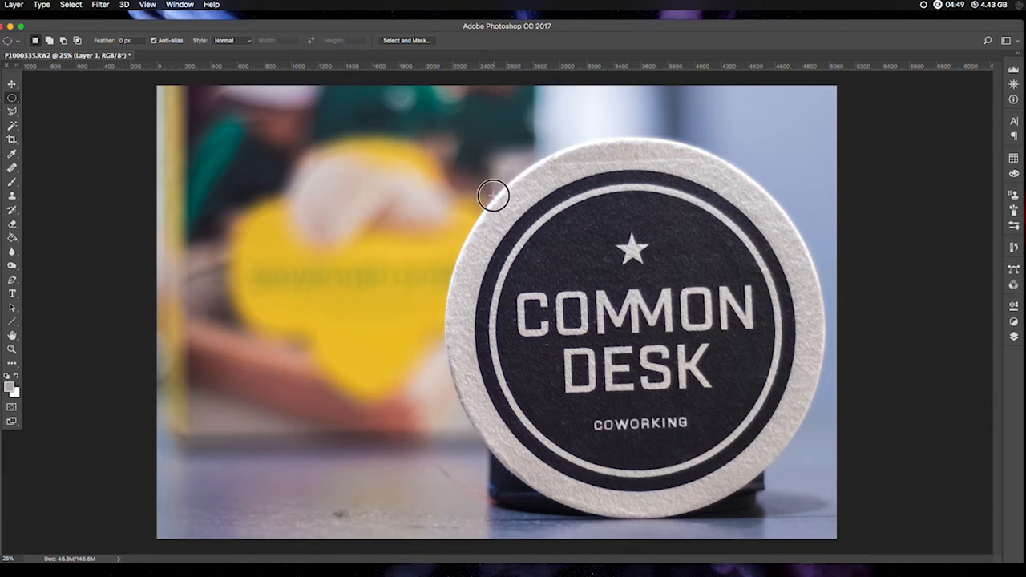
# Draw a round elliptical selection around the coaster
pyautogui.moveTo(493, 195); pyautogui.dragTo(777, 498)
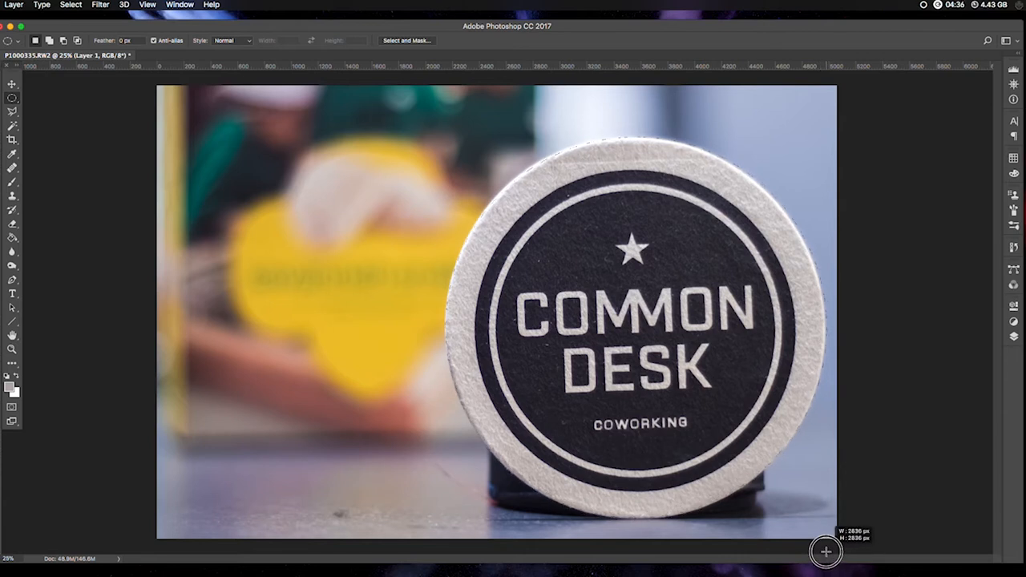
pyautogui.click(633, 328)
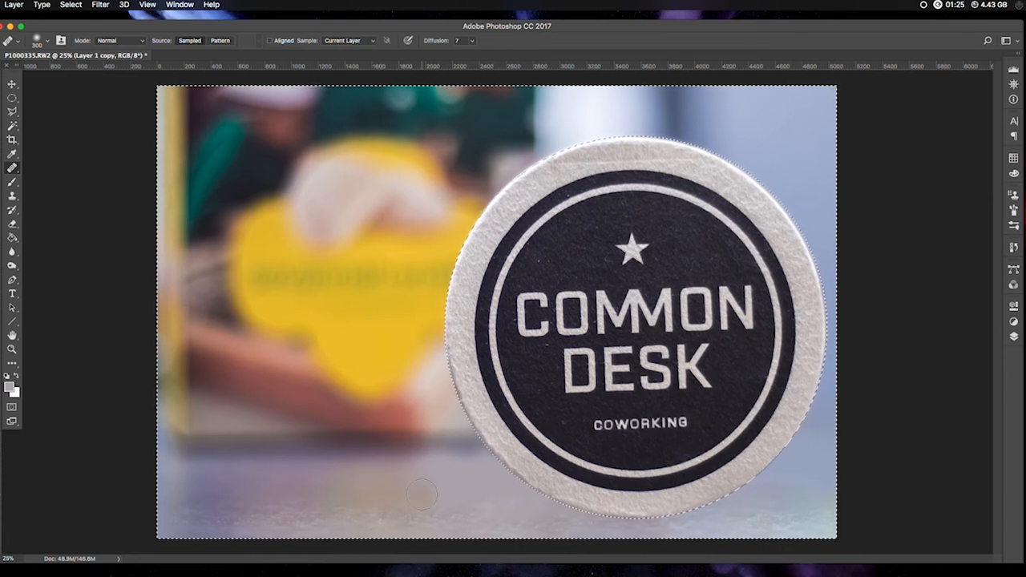
pyautogui.moveTo(433, 471)
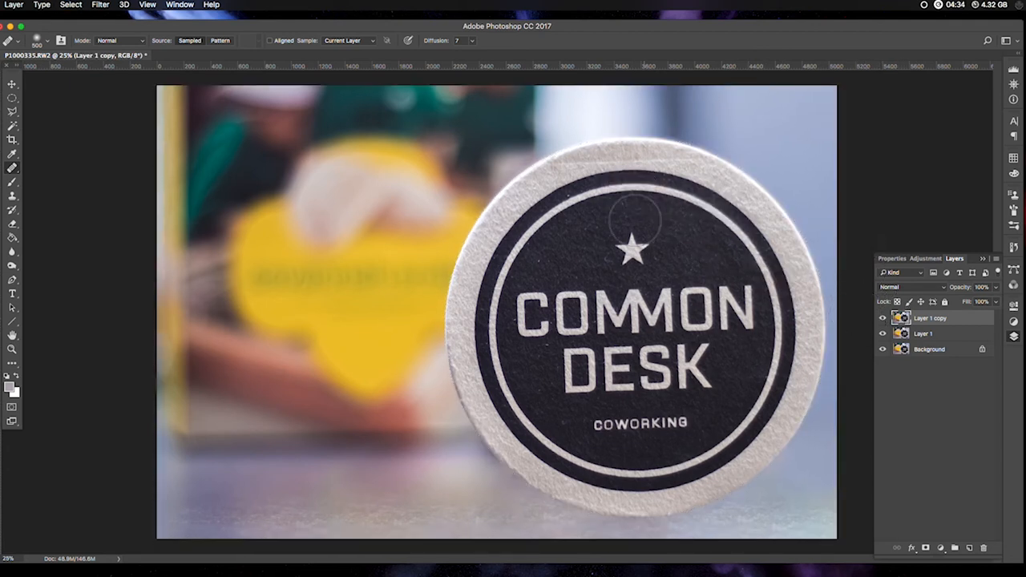
# Close the Layers panel before healing the coaster's upper rim
pyautogui.click(636, 223)
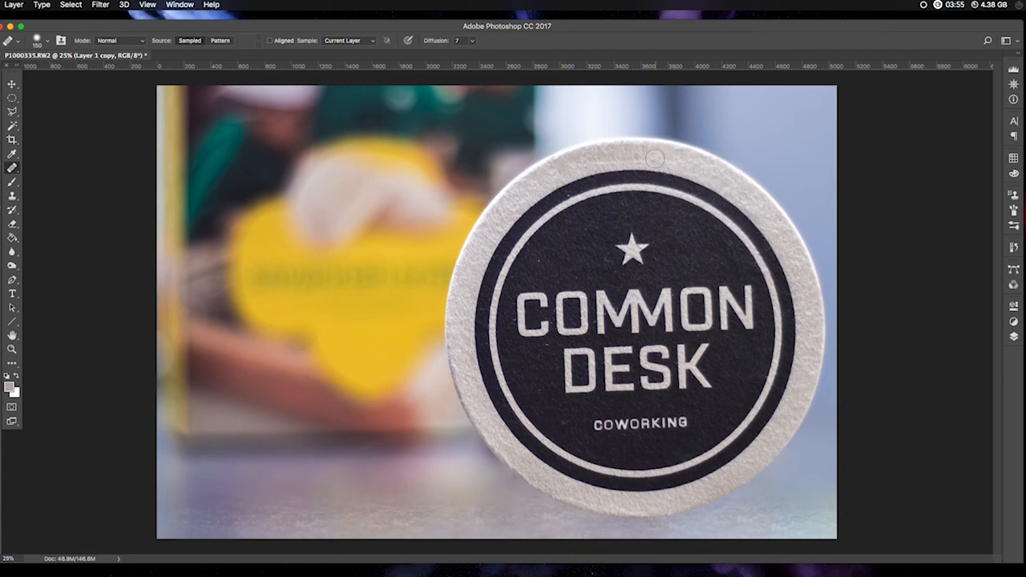
pyautogui.moveTo(716, 174)
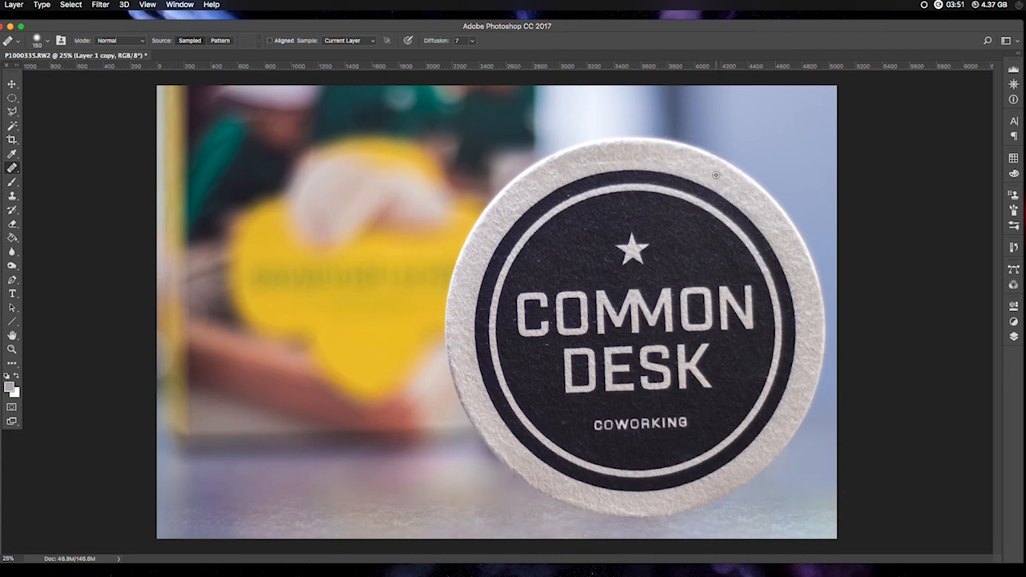